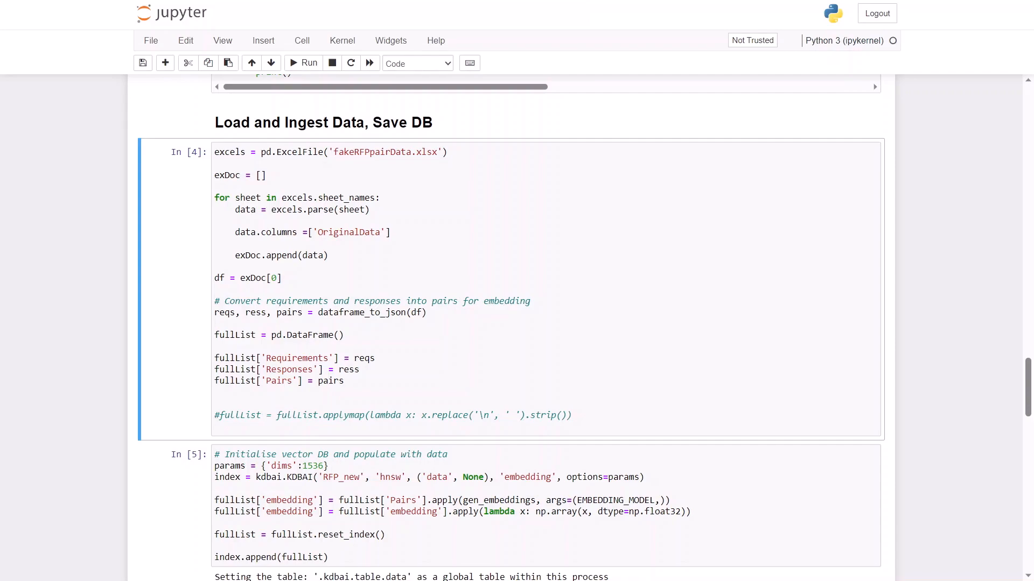
scroll("down", 3)
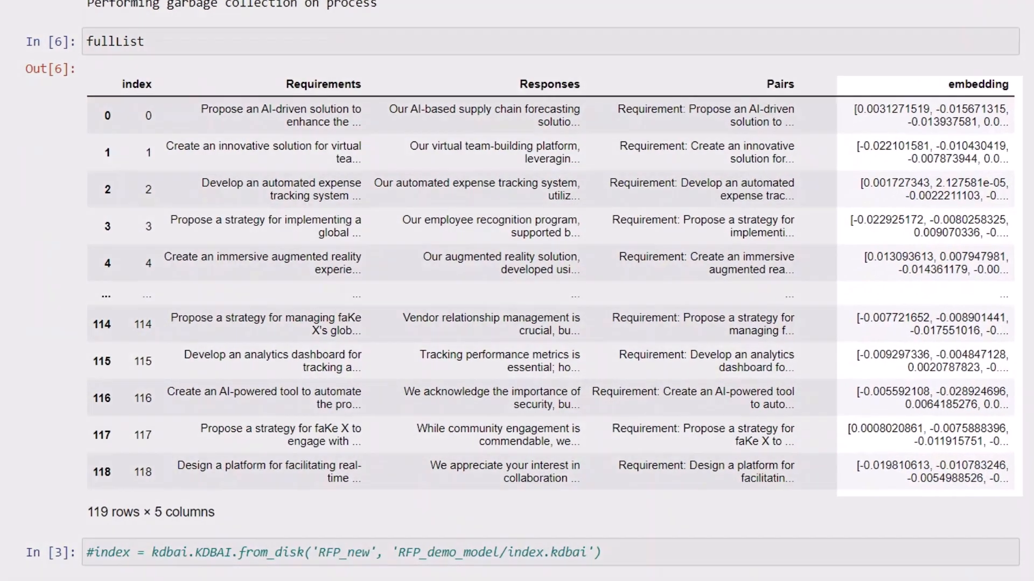